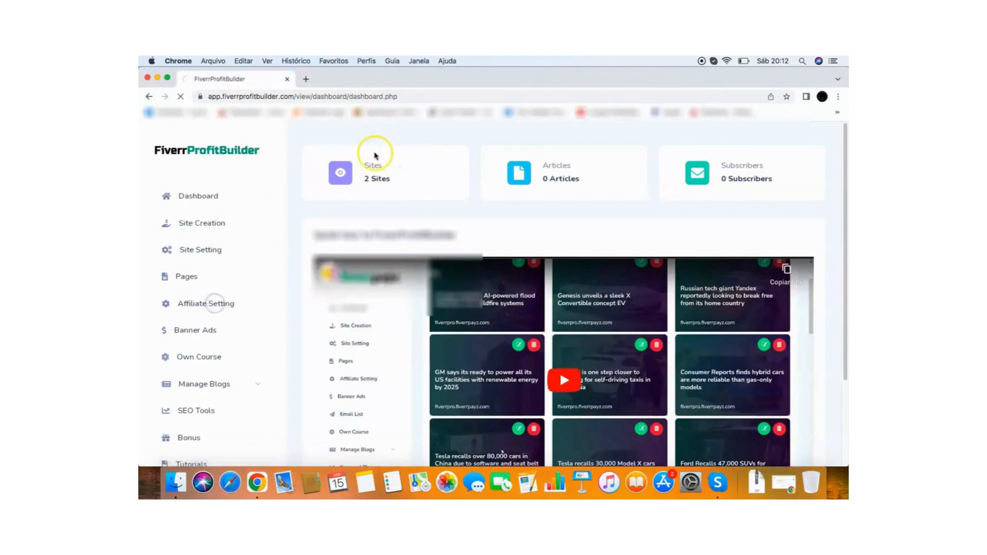
Open Site Creation to list the examplesite and samplesite domains
{"action": "left_click", "coordinate": [373, 164]}
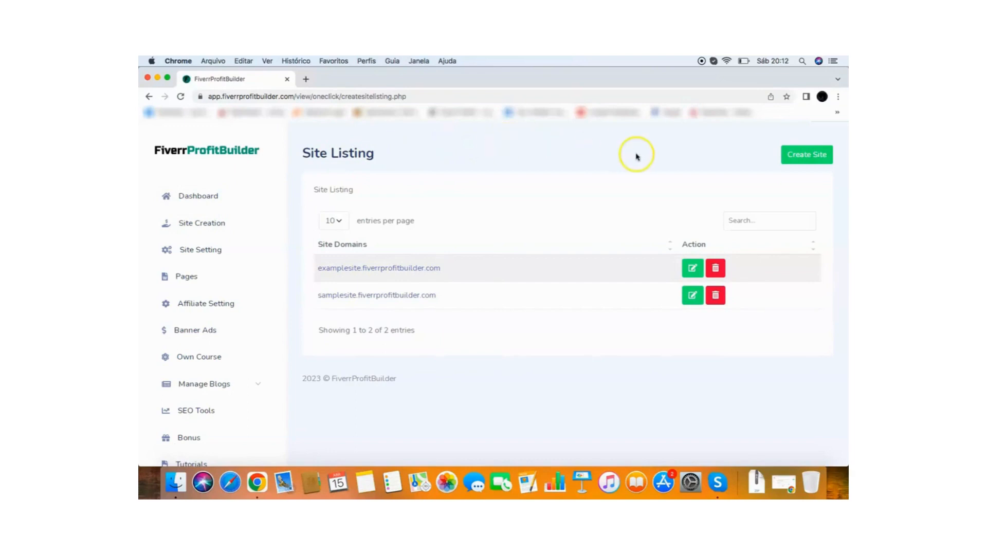
Create a new site with the website name newsite and submit it
{"action": "left_click", "coordinate": [806, 154]}
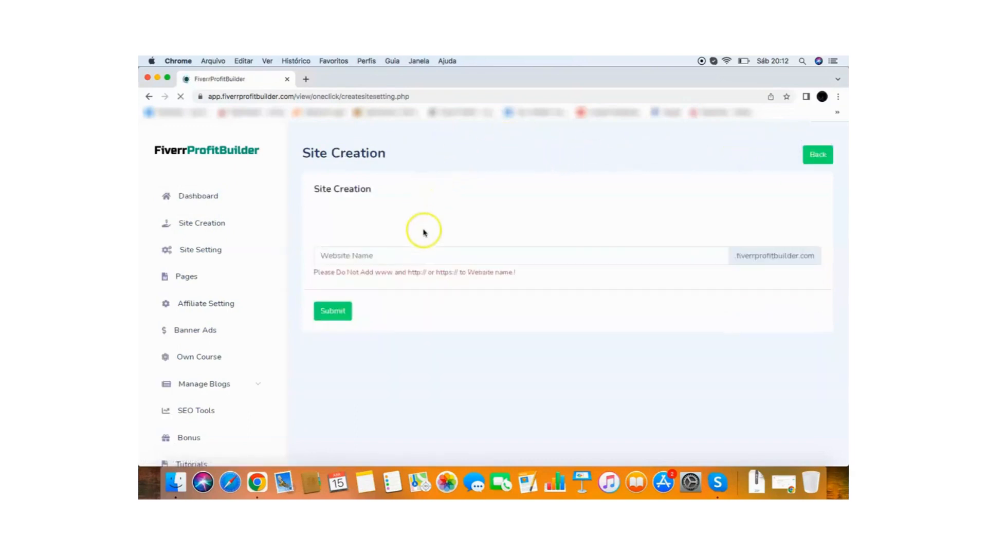
{"action": "left_click", "coordinate": [421, 251]}
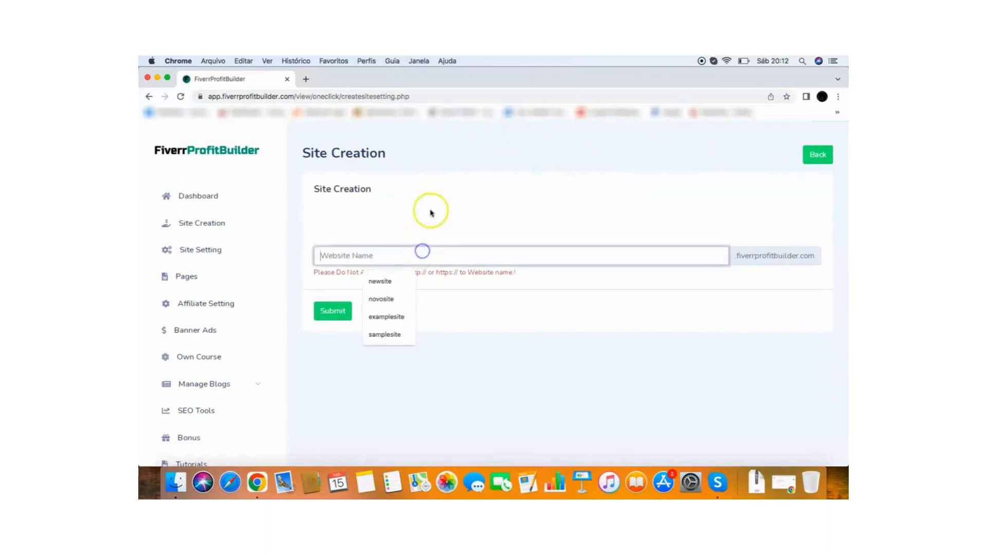
{"action": "left_click", "coordinate": [380, 281]}
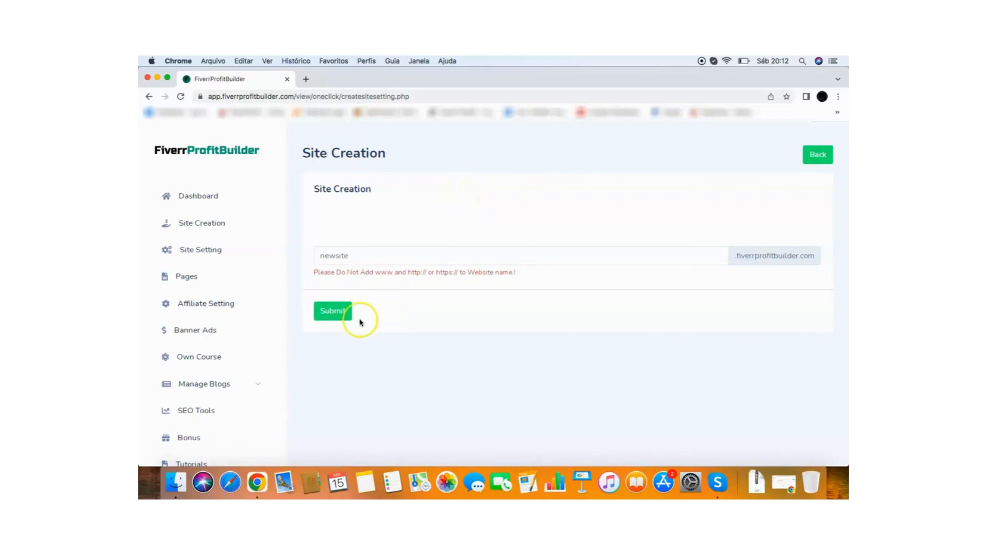
{"action": "left_click", "coordinate": [332, 311]}
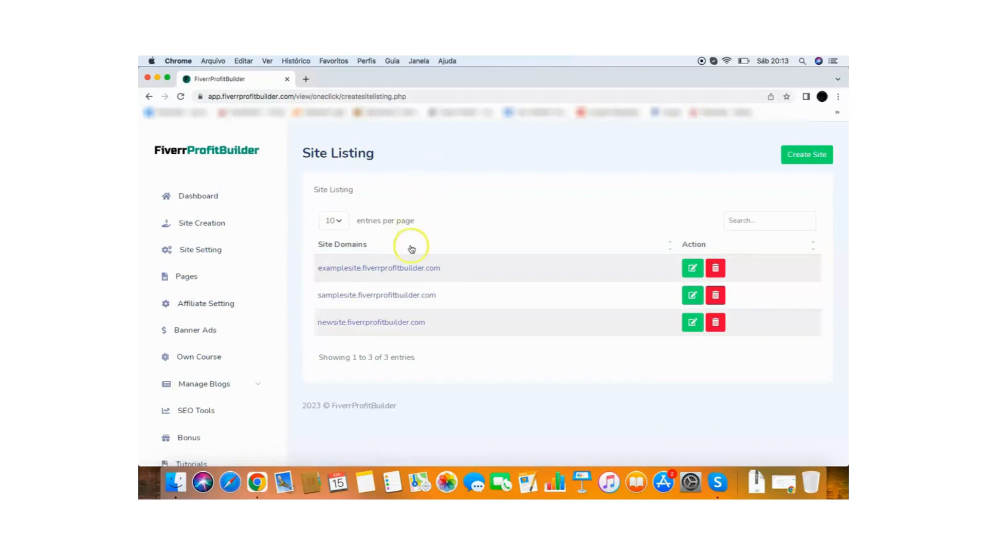
Open newsite.fiverrprofitbuilder.com from the Site Listing in a new tab
{"action": "left_click", "coordinate": [370, 323]}
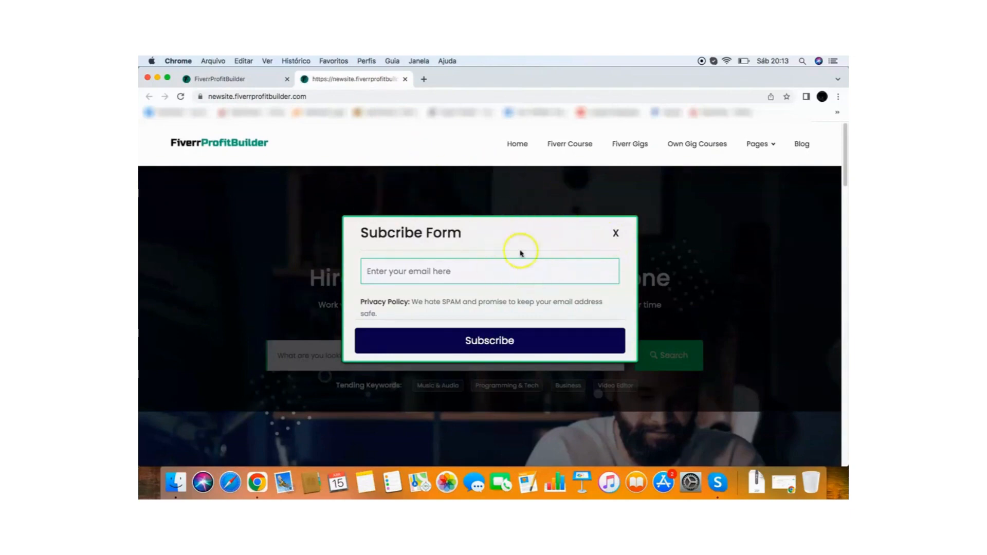
{"action": "mouse_move", "coordinate": [615, 248]}
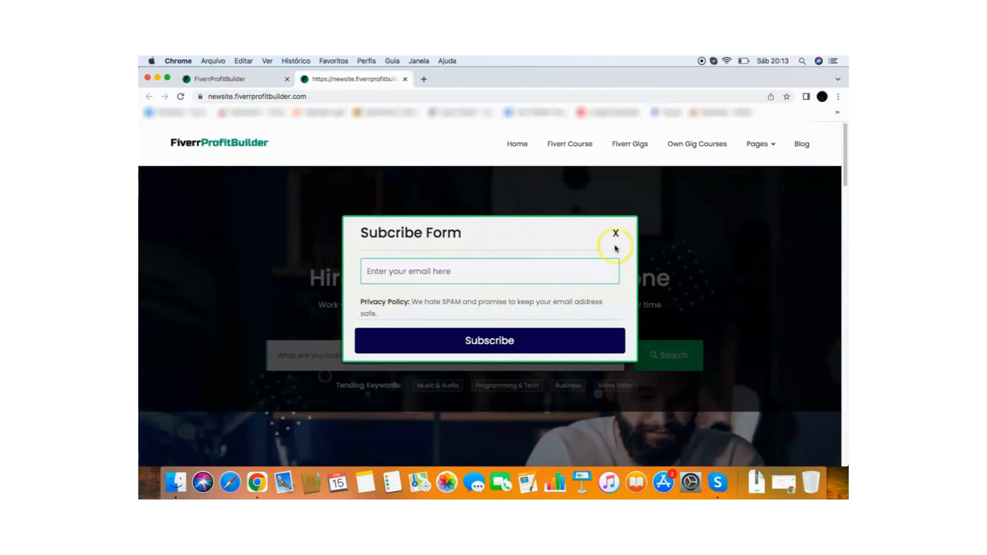
Close the subscribe popup and scroll down through newsite's homepage sections
{"action": "left_click", "coordinate": [616, 232]}
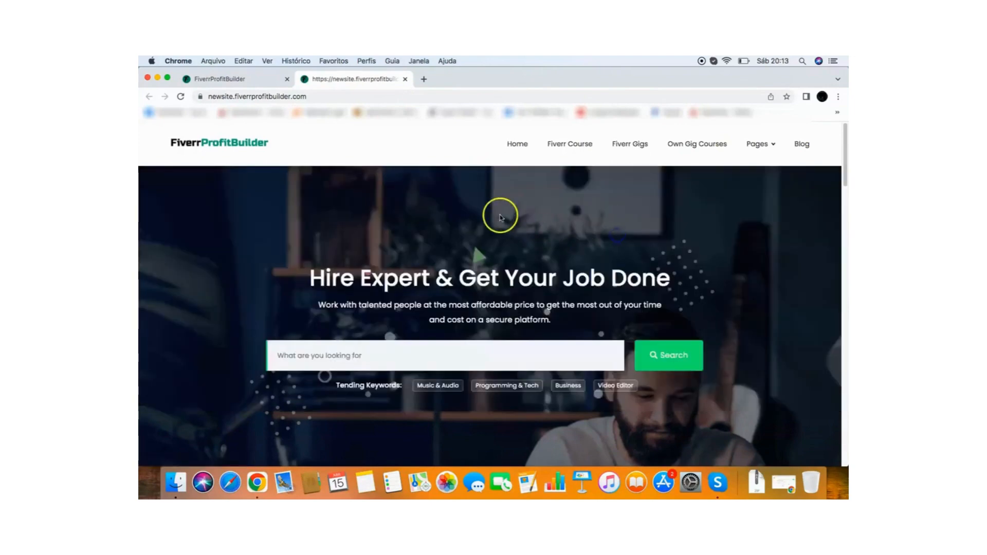
{"action": "mouse_move", "coordinate": [275, 245]}
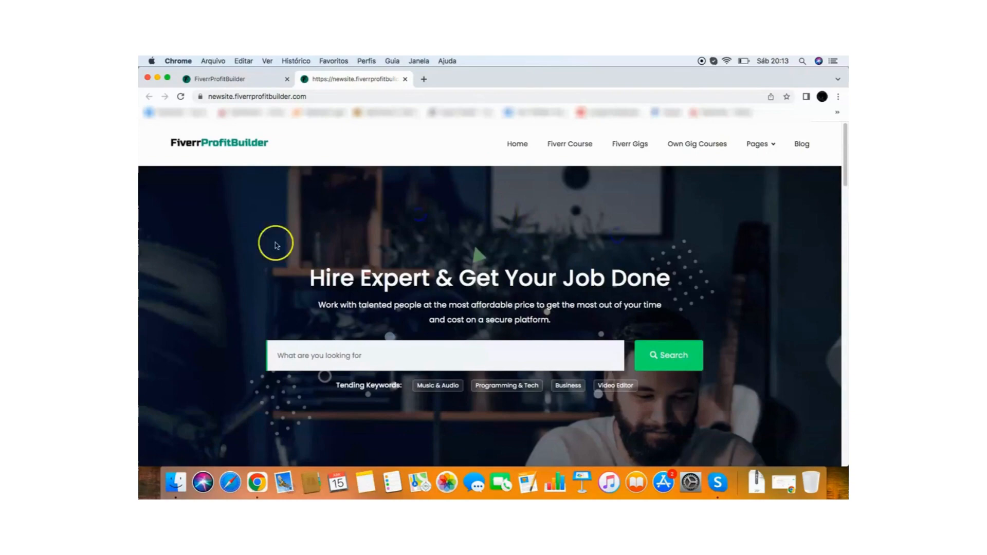
{"action": "scroll", "scroll_direction": "down", "scroll_amount": 3}
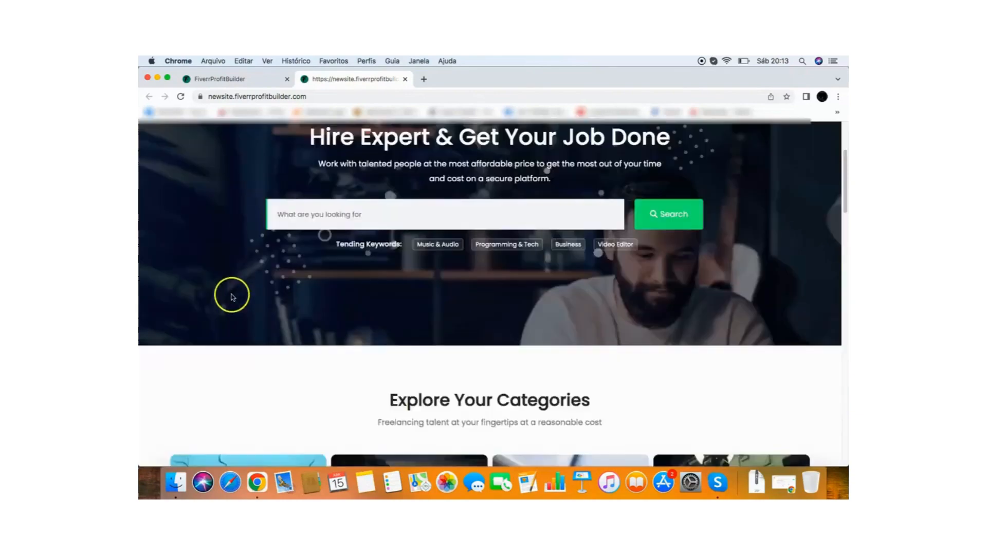
{"action": "scroll", "scroll_direction": "down", "scroll_amount": 3}
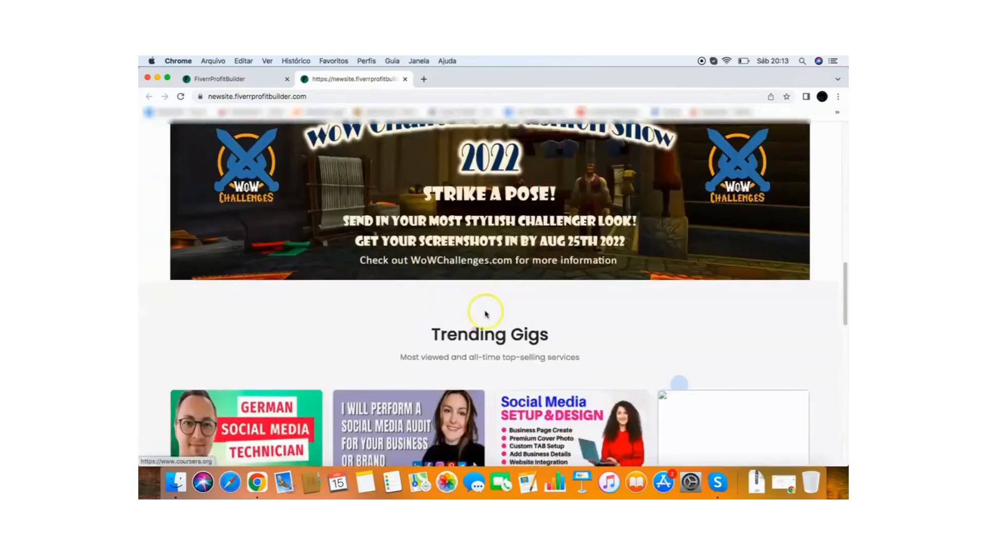
{"action": "scroll", "scroll_direction": "down", "scroll_amount": 3}
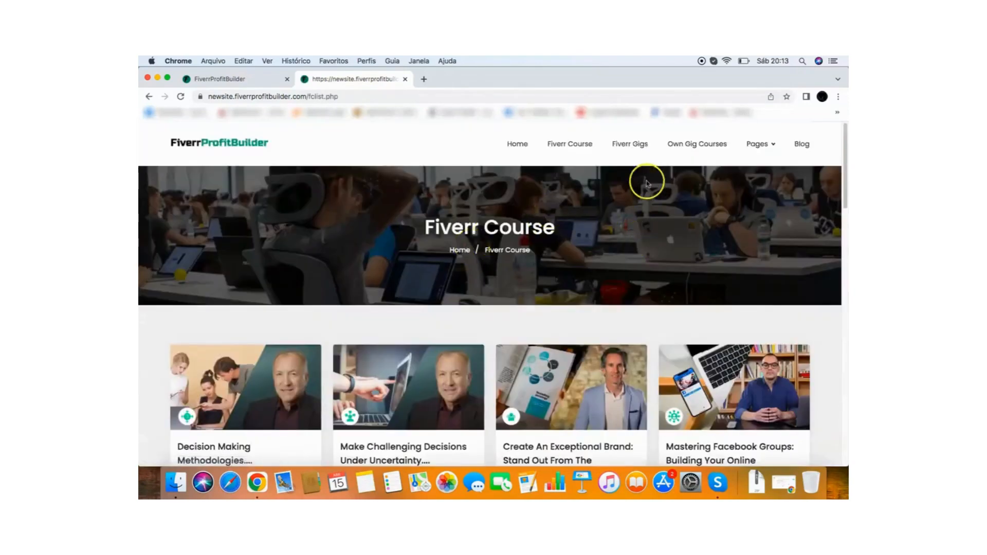
Browse the Fiverr Gigs video search results, then view the empty Own Gig Courses page
{"action": "left_click", "coordinate": [630, 143]}
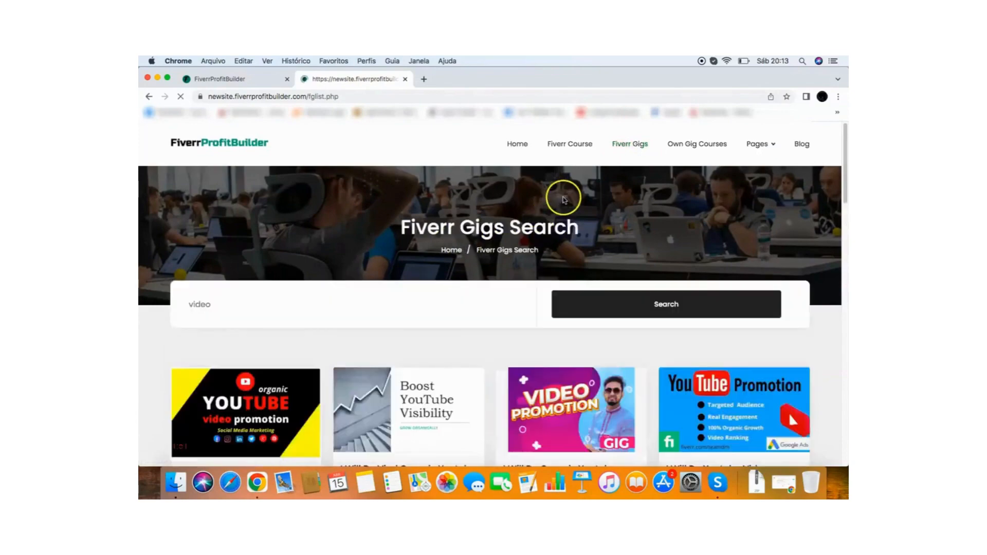
{"action": "scroll", "scroll_direction": "down", "scroll_amount": 3}
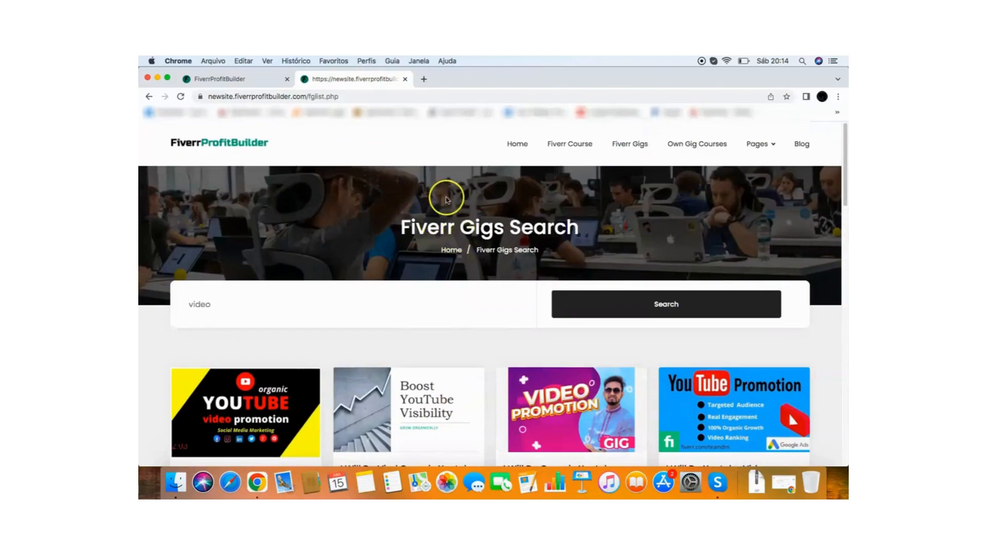
{"action": "scroll", "scroll_direction": "down", "scroll_amount": 3}
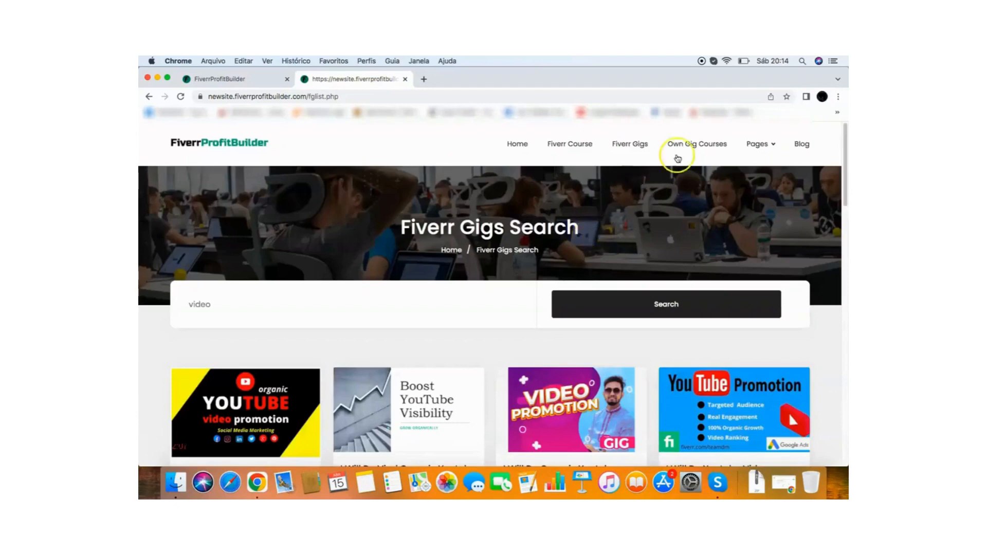
{"action": "left_click", "coordinate": [697, 143]}
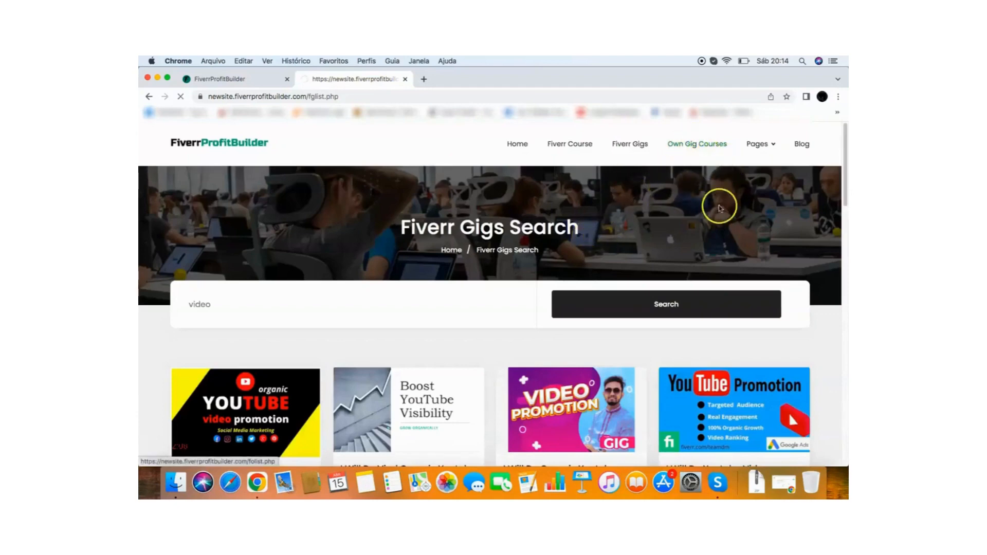
{"action": "mouse_move", "coordinate": [665, 191]}
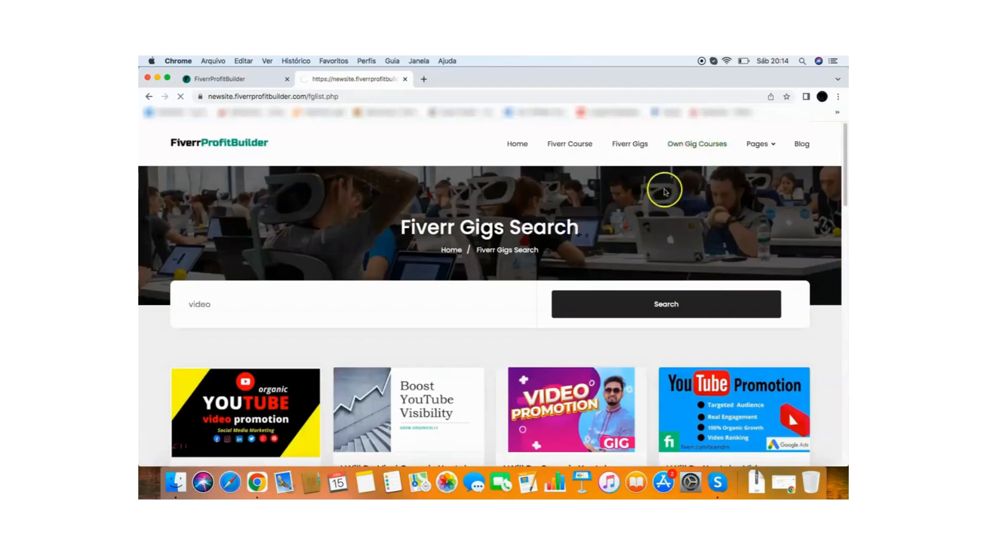
{"action": "mouse_move", "coordinate": [625, 215]}
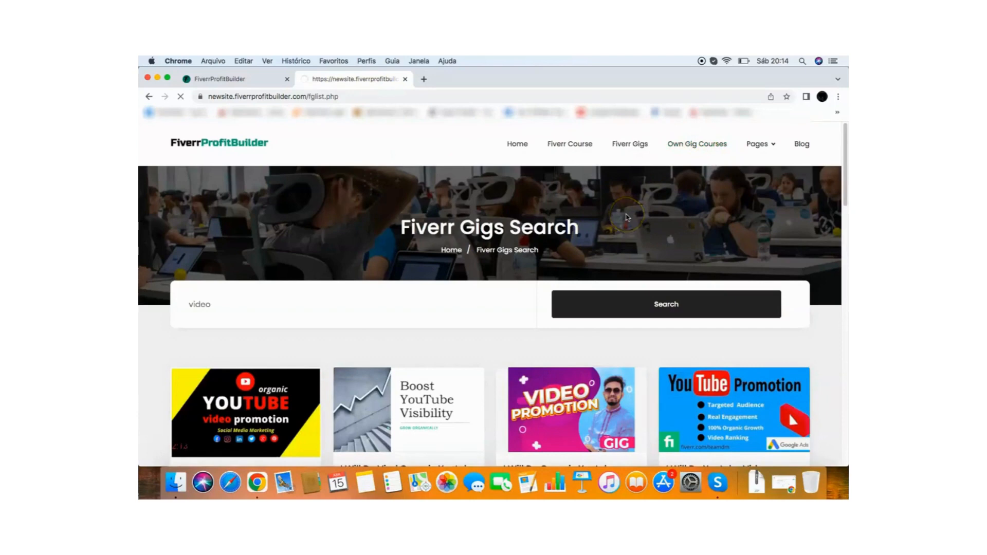
{"action": "left_click", "coordinate": [696, 143]}
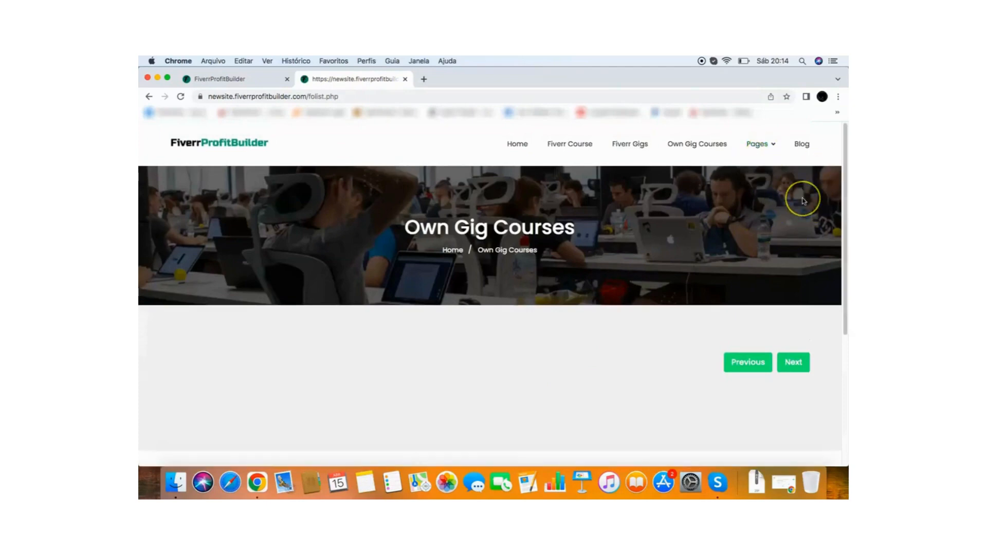
{"action": "mouse_move", "coordinate": [655, 239]}
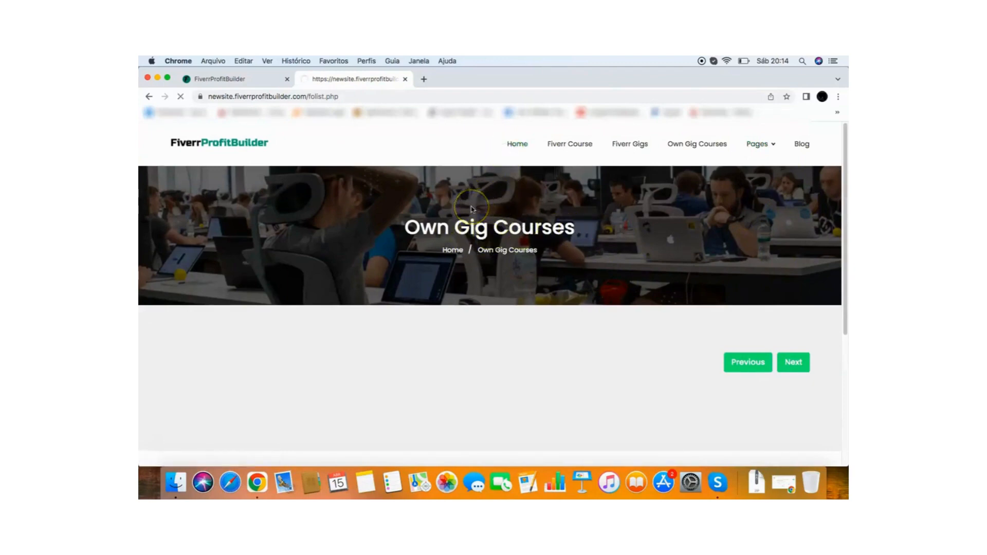
{"action": "mouse_move", "coordinate": [439, 185]}
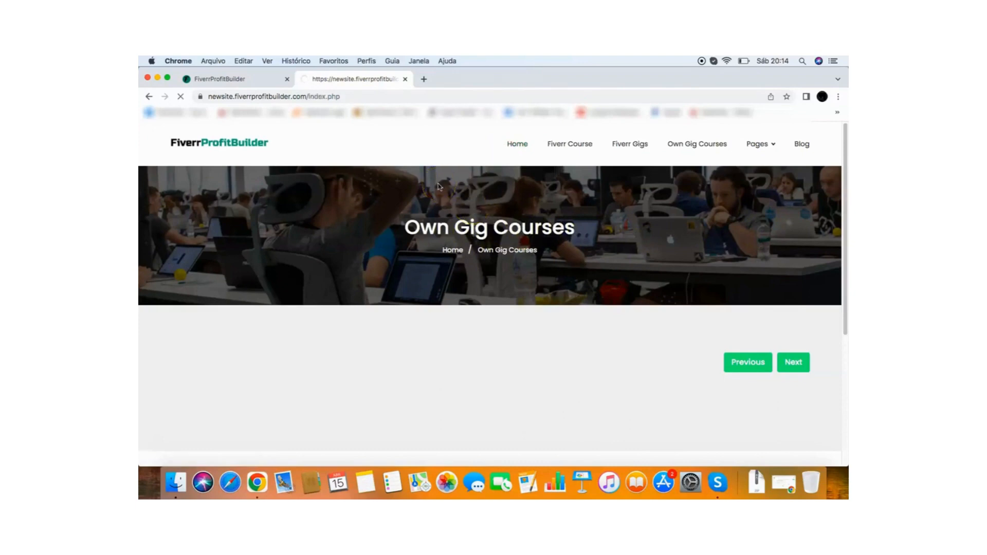
Search newsite's gigs for voiceover from the home page and scroll the results
{"action": "left_click", "coordinate": [517, 143]}
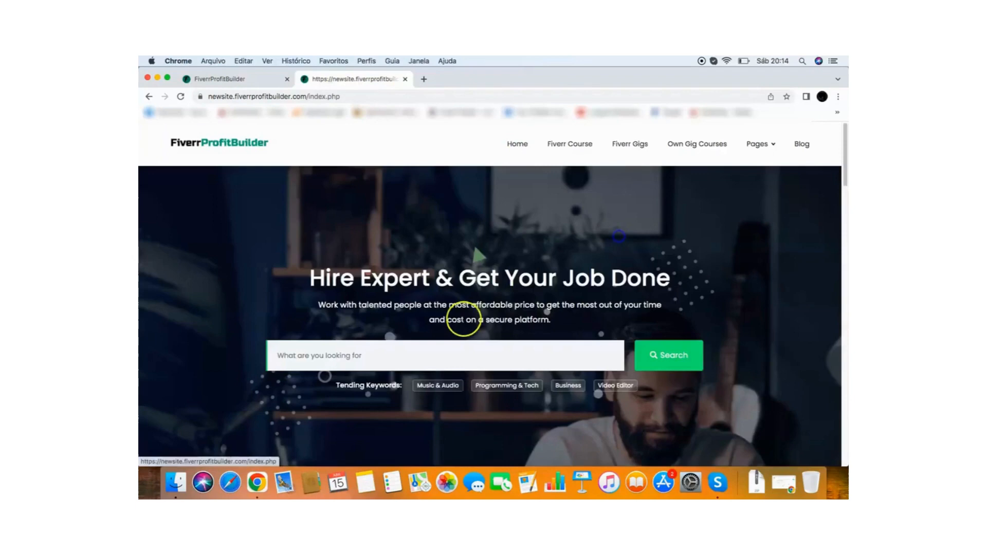
{"action": "type", "text": "v"}
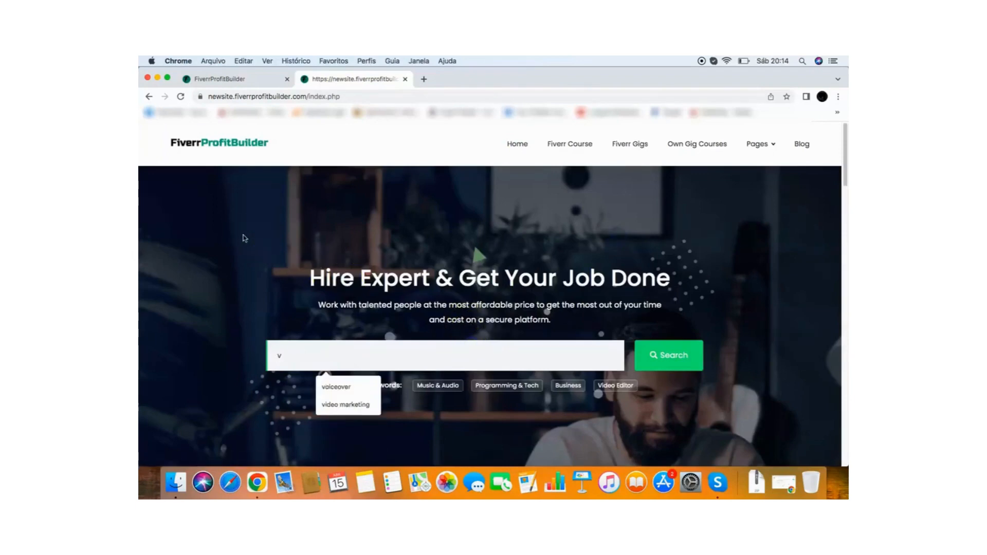
{"action": "left_click", "coordinate": [335, 386]}
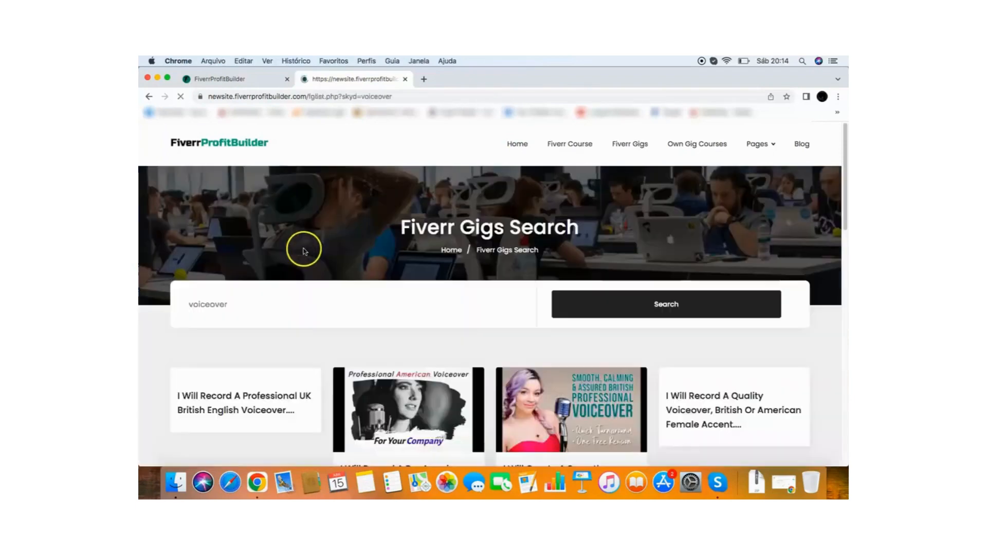
{"action": "scroll", "scroll_direction": "down", "scroll_amount": 3}
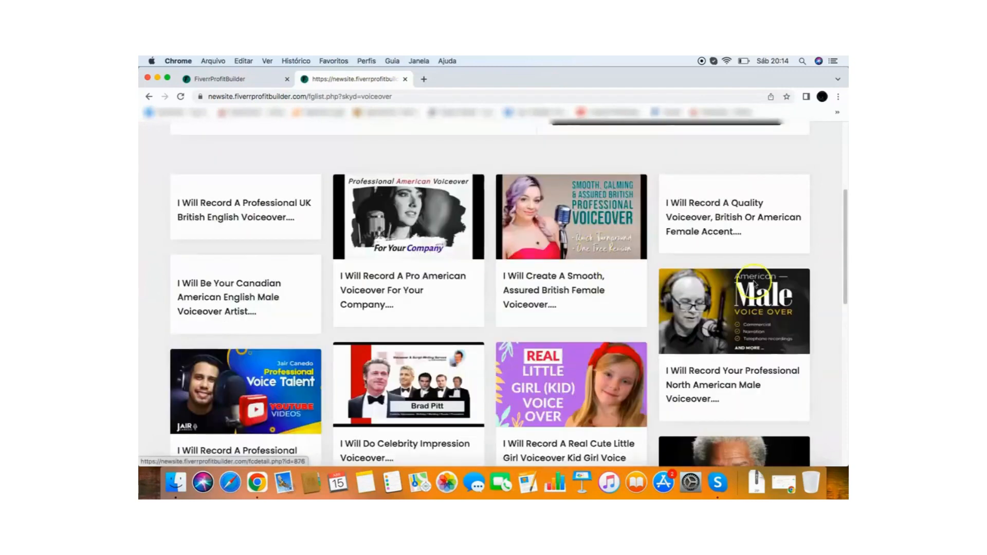
{"action": "scroll", "scroll_direction": "down", "scroll_amount": 3}
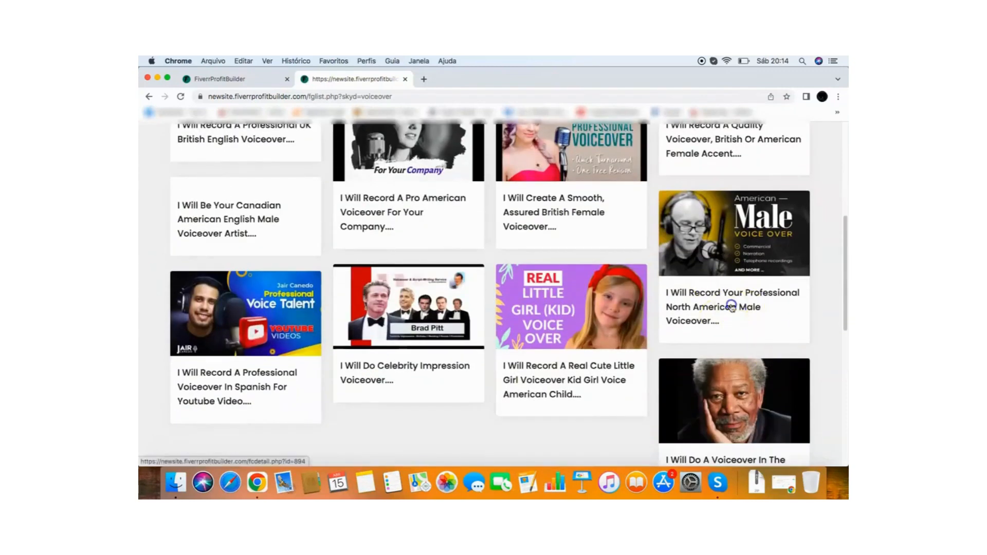
View the north american male voiceover gig's detail page priced at $ 19.8738
{"action": "left_click", "coordinate": [731, 307]}
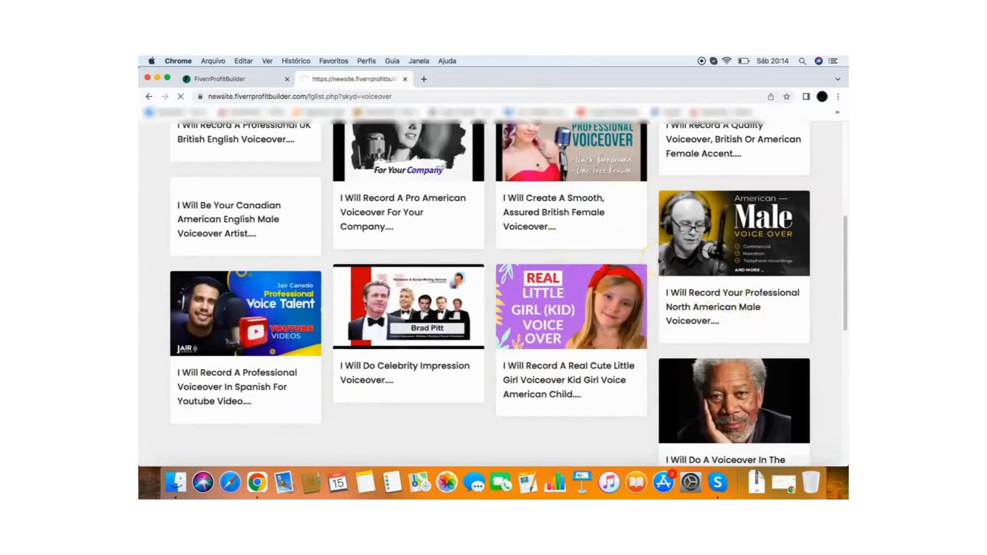
{"action": "left_click", "coordinate": [733, 233]}
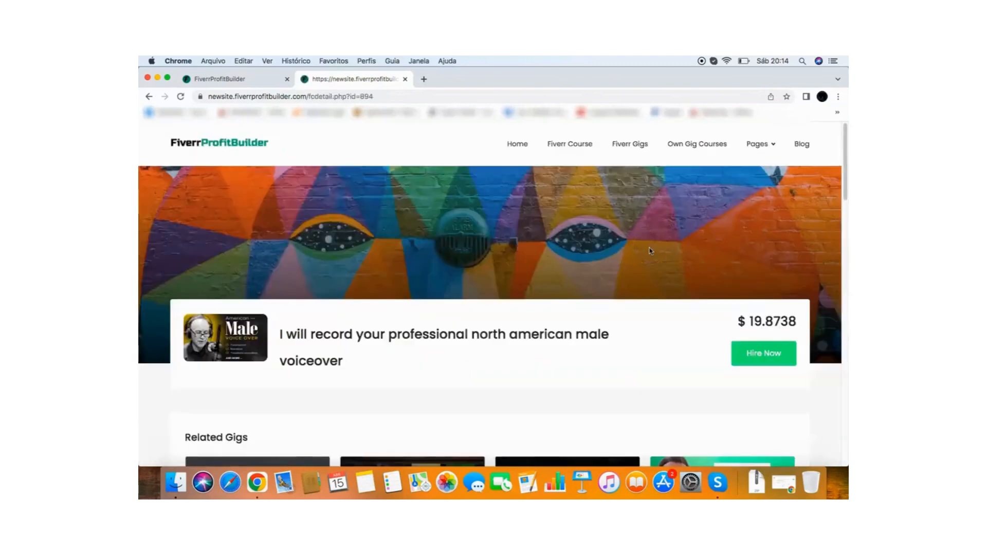
{"action": "scroll", "scroll_direction": "down", "scroll_amount": 3}
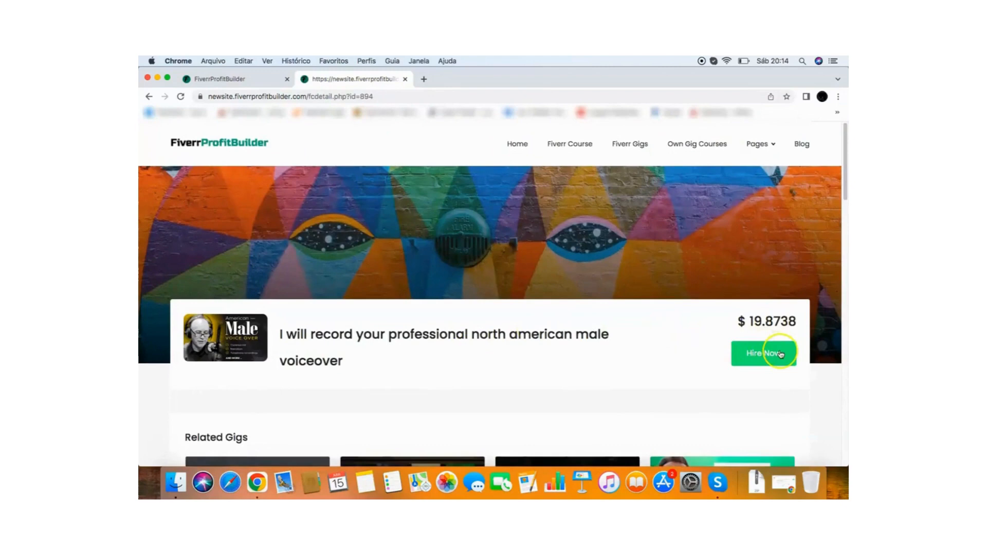
{"action": "mouse_move", "coordinate": [664, 252]}
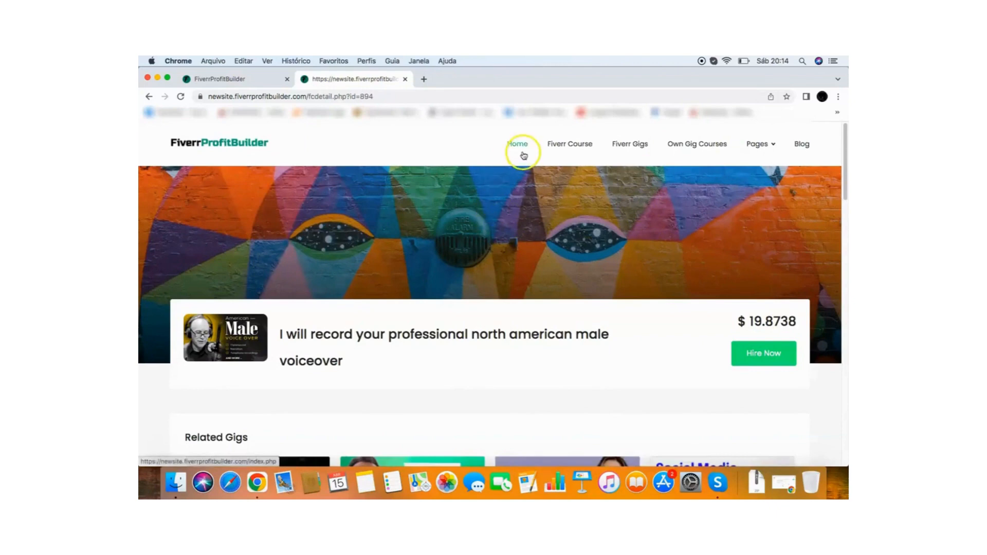
Return to newsite's Home page and close the reappearing subscribe form
{"action": "left_click", "coordinate": [517, 144]}
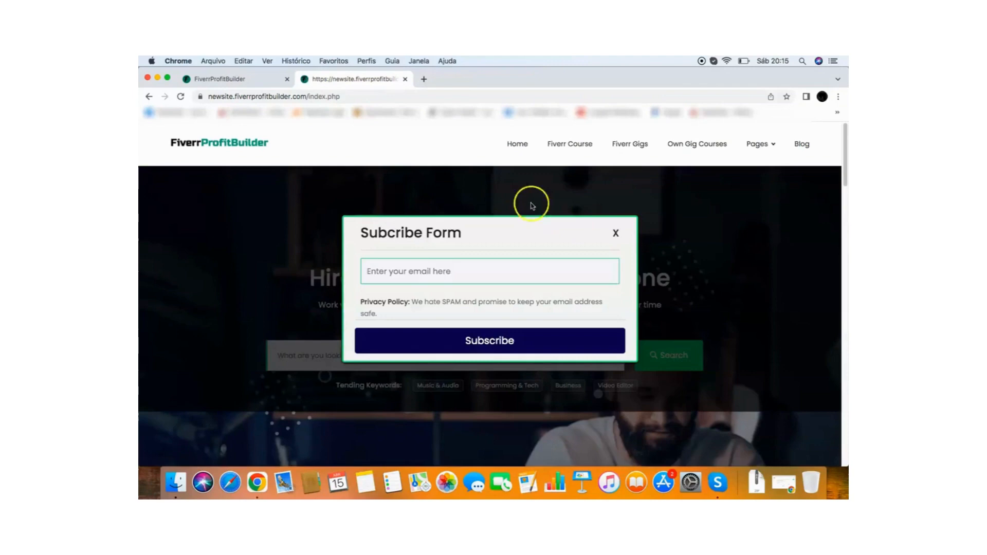
{"action": "left_click", "coordinate": [615, 233]}
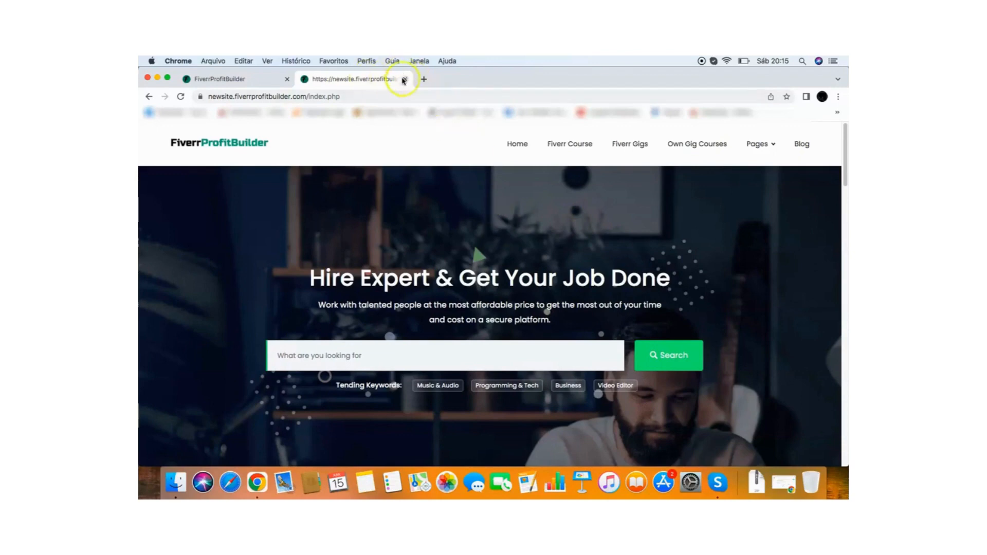
Close the newsite preview tab to return to the three-domain Site Listing
{"action": "left_click", "coordinate": [403, 80]}
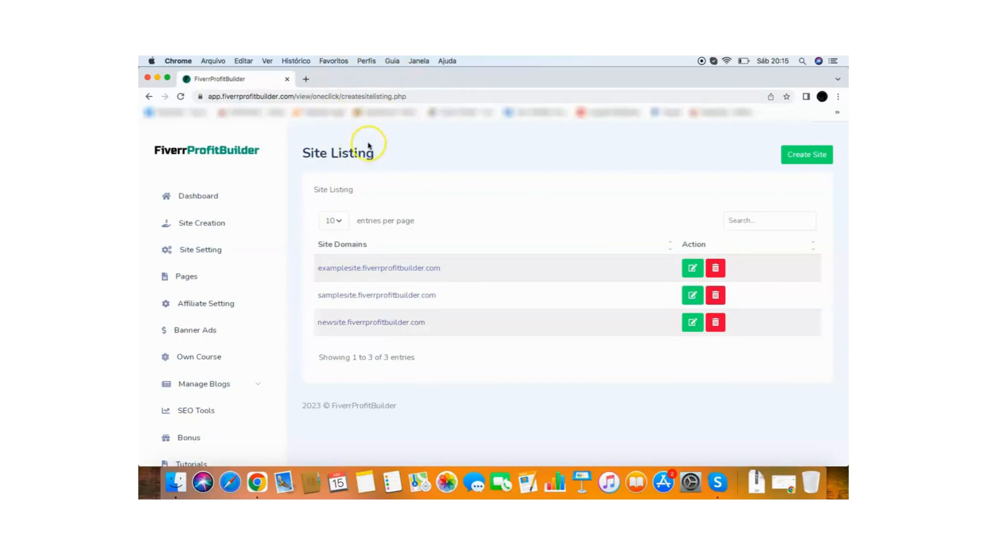
{"action": "mouse_move", "coordinate": [284, 161]}
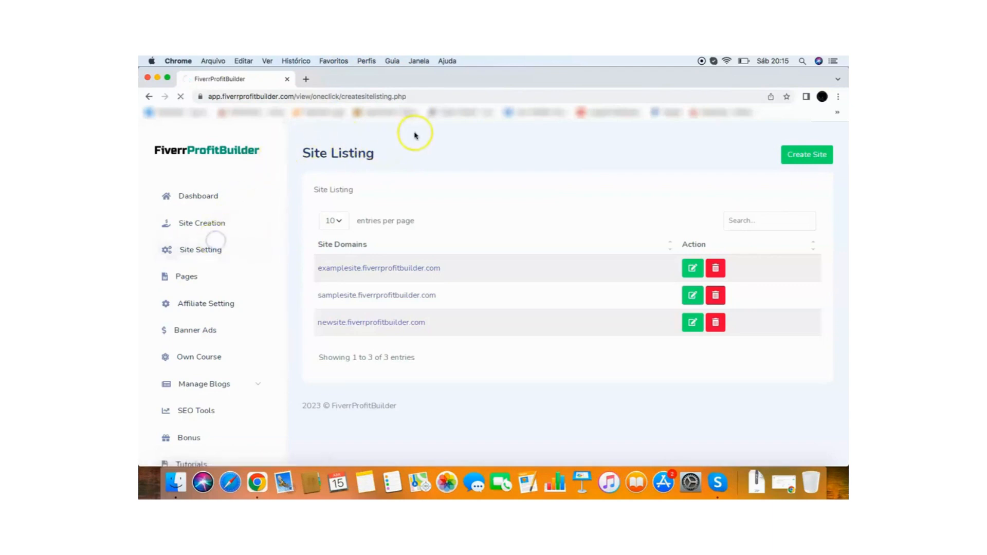
{"action": "mouse_move", "coordinate": [479, 149]}
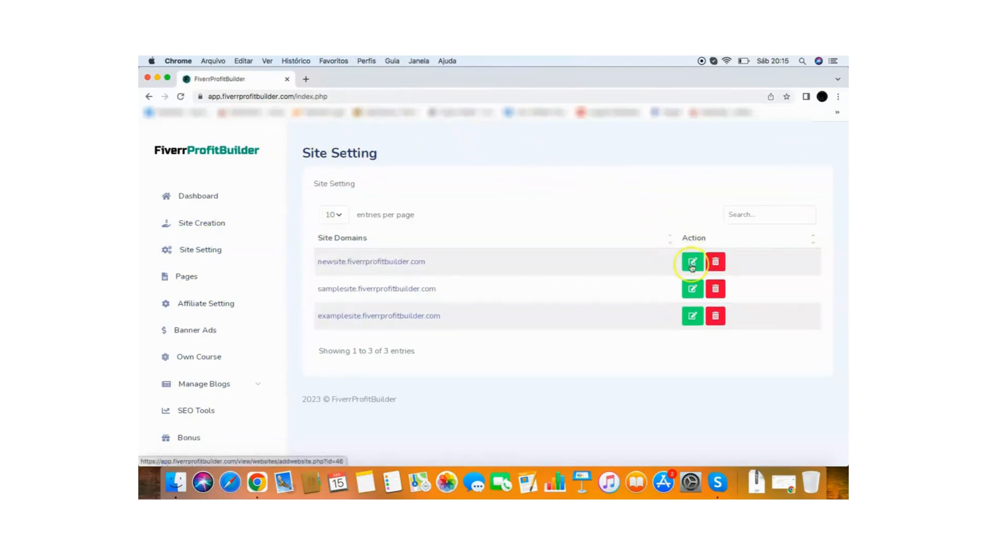
Review newsite's Site Setting form with empty logo, contact email, content, meta and favicon fields
{"action": "left_click", "coordinate": [692, 262]}
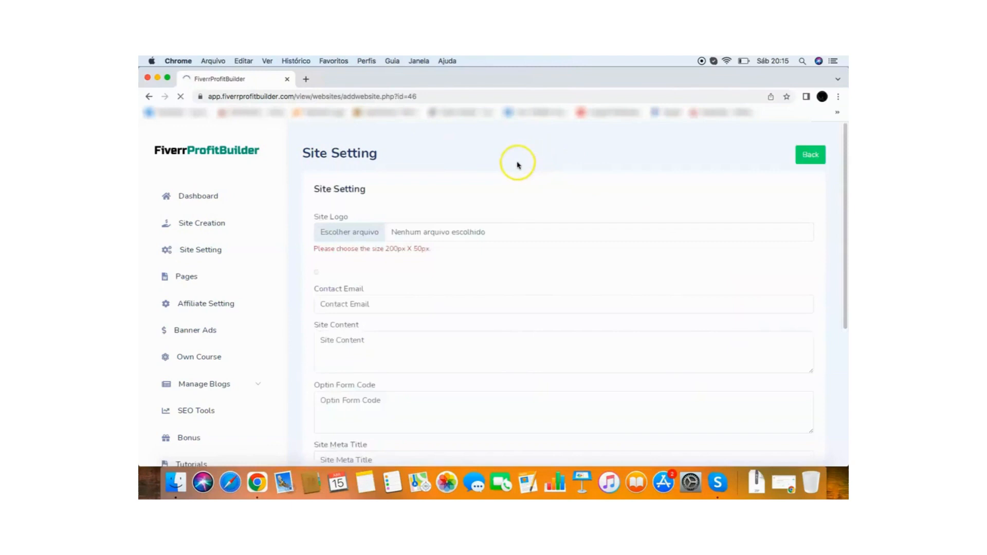
{"action": "scroll", "scroll_direction": "down", "scroll_amount": 3}
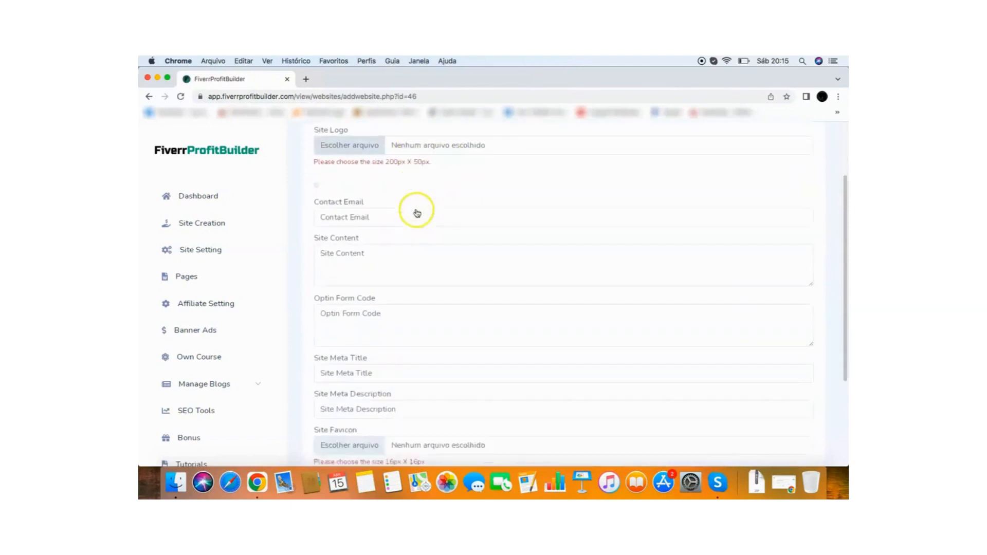
{"action": "scroll", "scroll_direction": "down", "scroll_amount": 3}
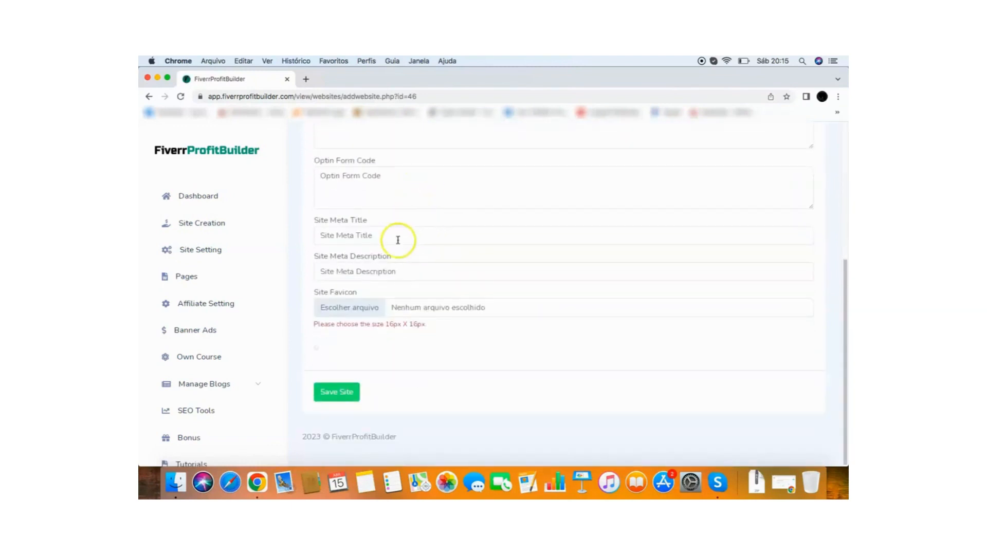
{"action": "mouse_move", "coordinate": [491, 270]}
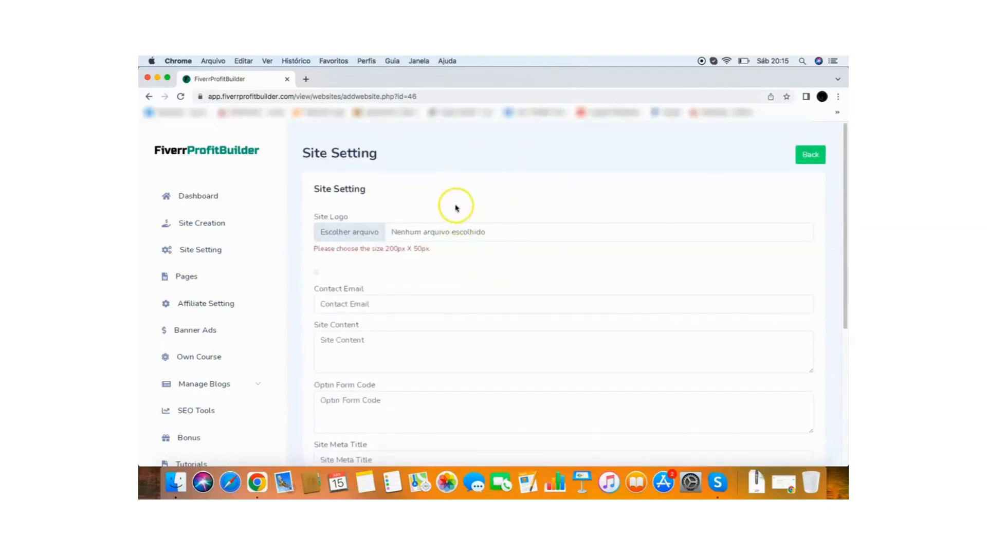
{"action": "left_click", "coordinate": [186, 277]}
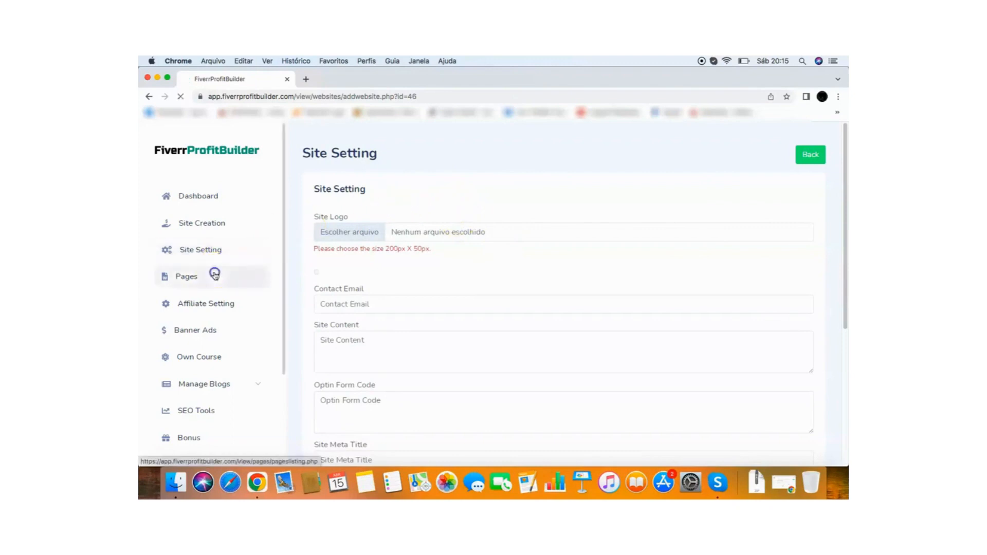
Open the Page Listing, which shows no pages for any site domain
{"action": "left_click", "coordinate": [186, 276]}
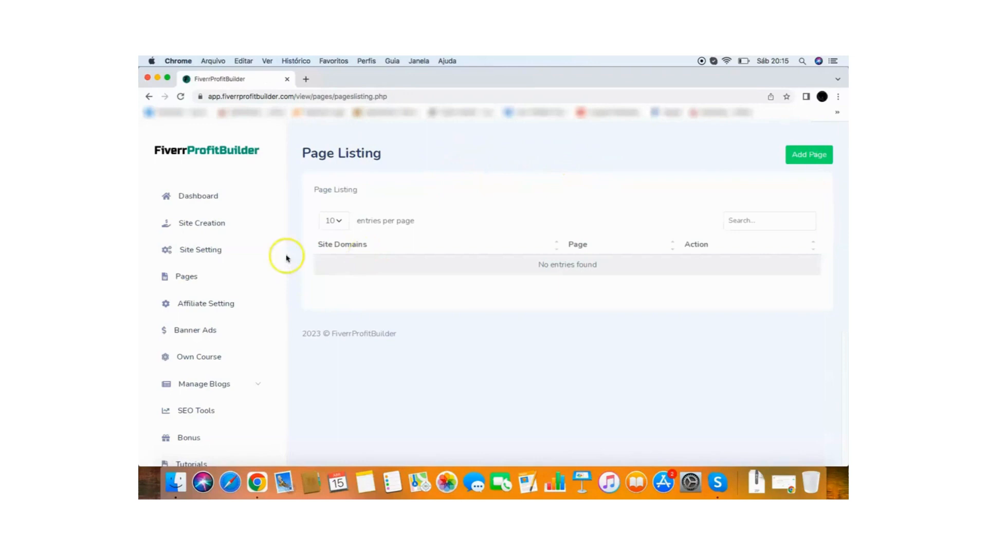
{"action": "mouse_move", "coordinate": [221, 303]}
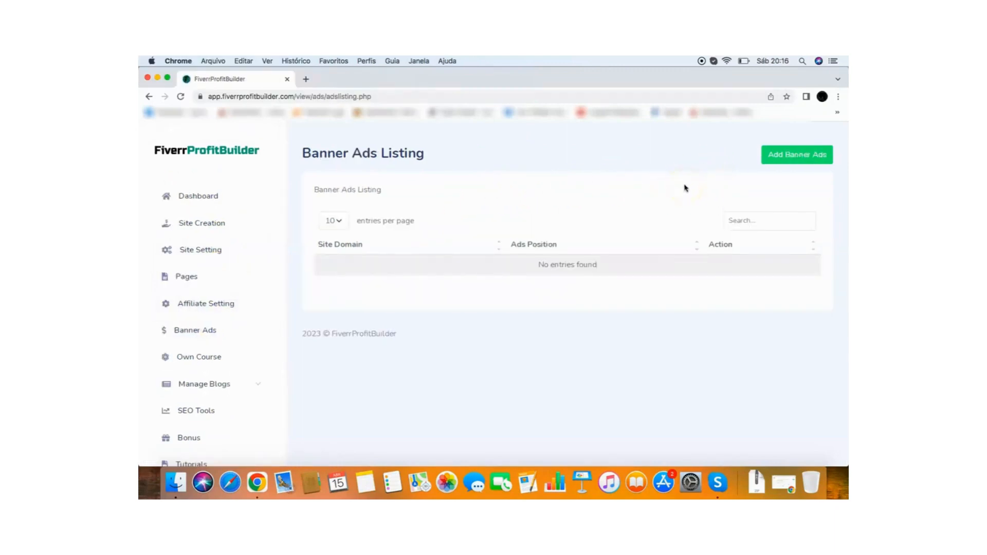
{"action": "mouse_move", "coordinate": [763, 196]}
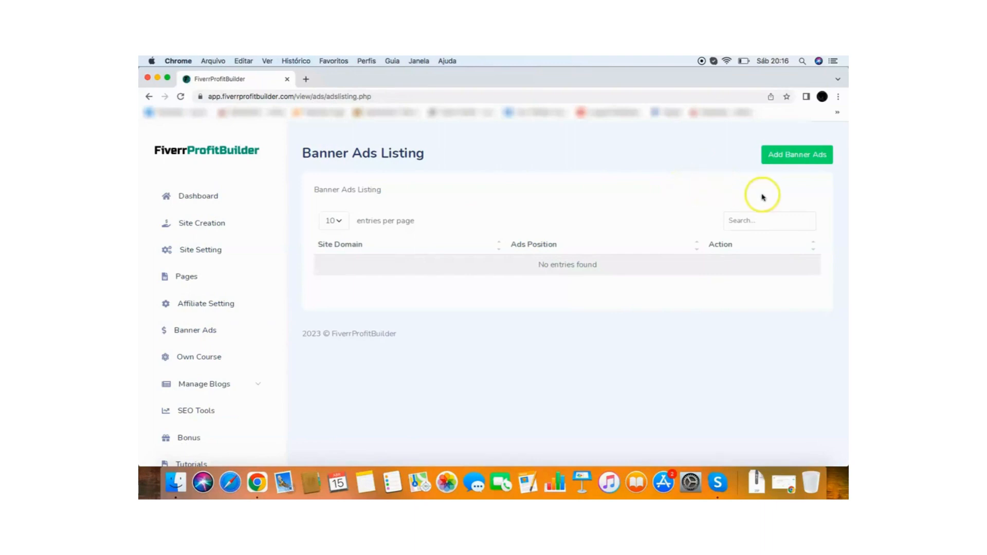
Start a new banner ad from the empty list, opening the Banner Ads Setting form
{"action": "left_click", "coordinate": [797, 155]}
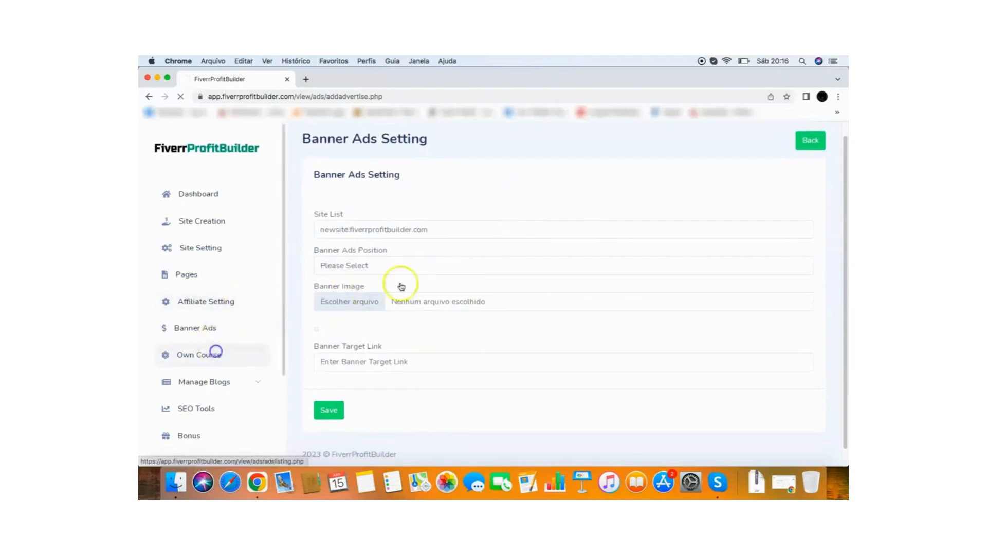
View the empty Own Course list, then open and scroll the blank Own Course Setting form
{"action": "left_click", "coordinate": [198, 354]}
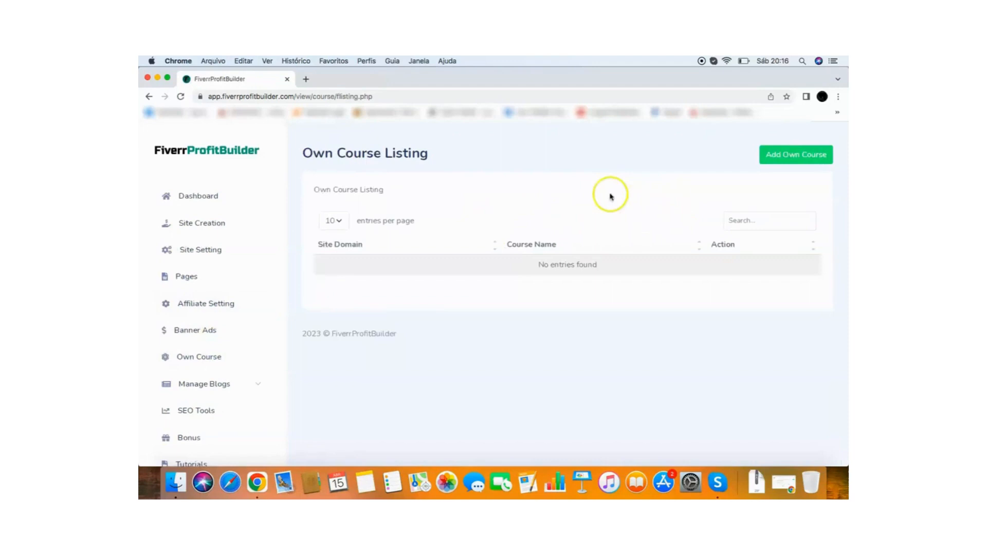
{"action": "mouse_move", "coordinate": [516, 202]}
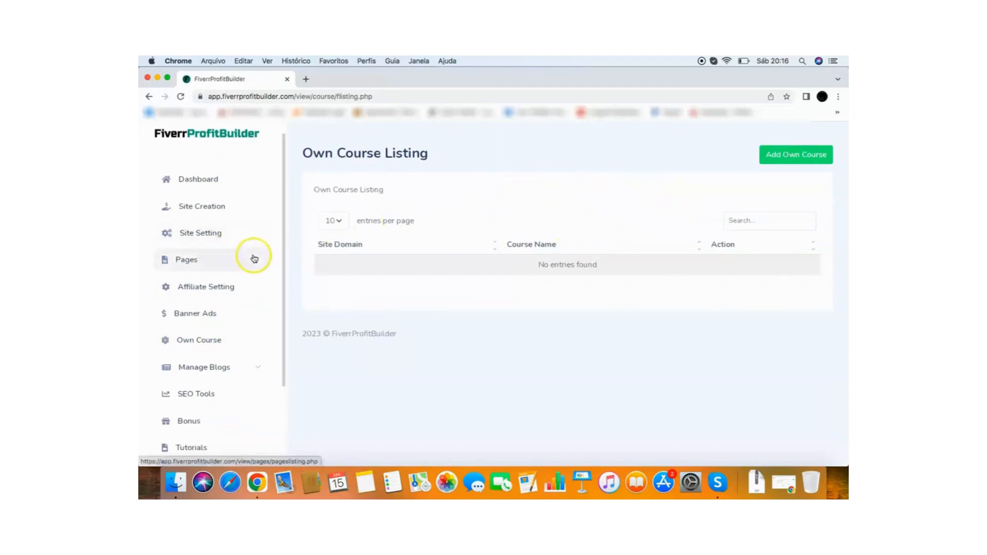
{"action": "left_click", "coordinate": [795, 154]}
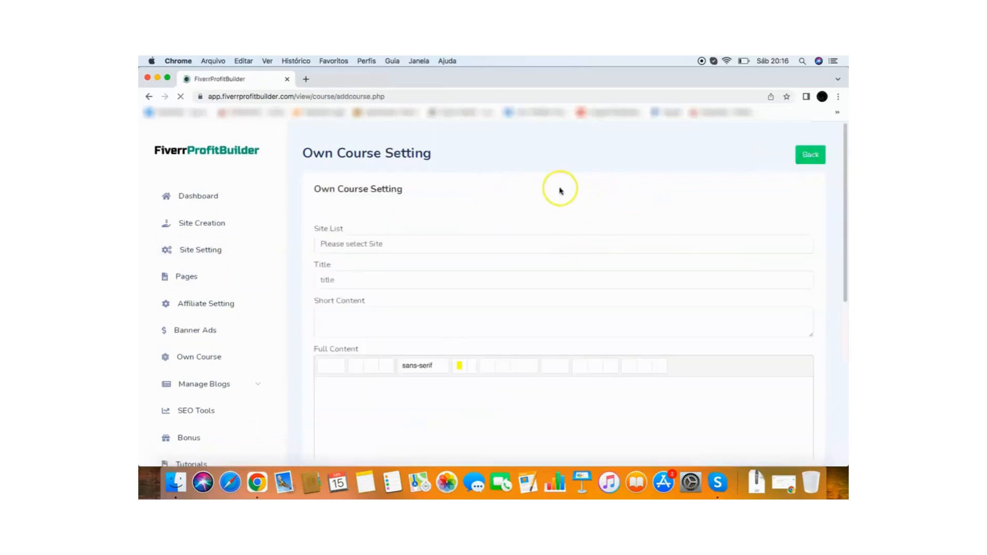
{"action": "scroll", "scroll_direction": "down", "scroll_amount": 3}
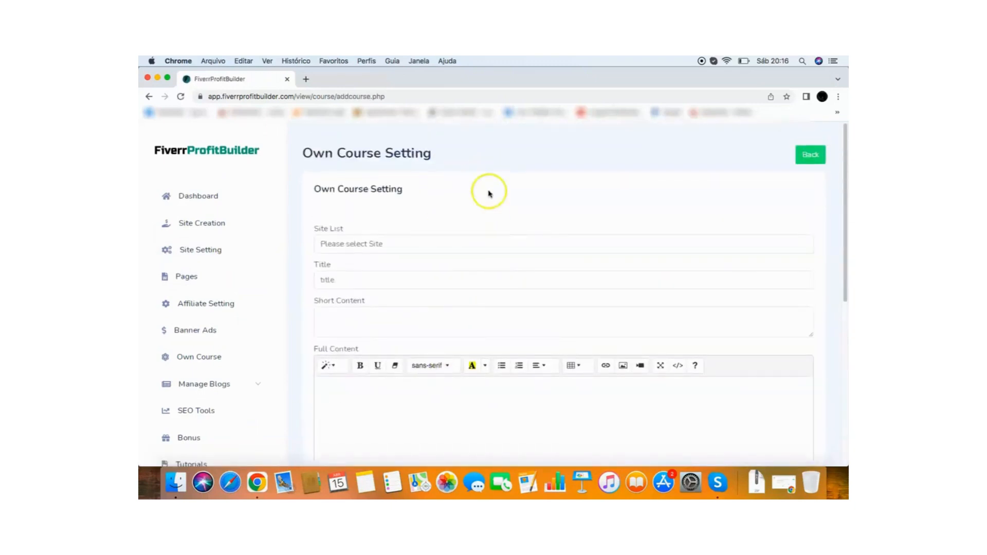
{"action": "mouse_move", "coordinate": [284, 238]}
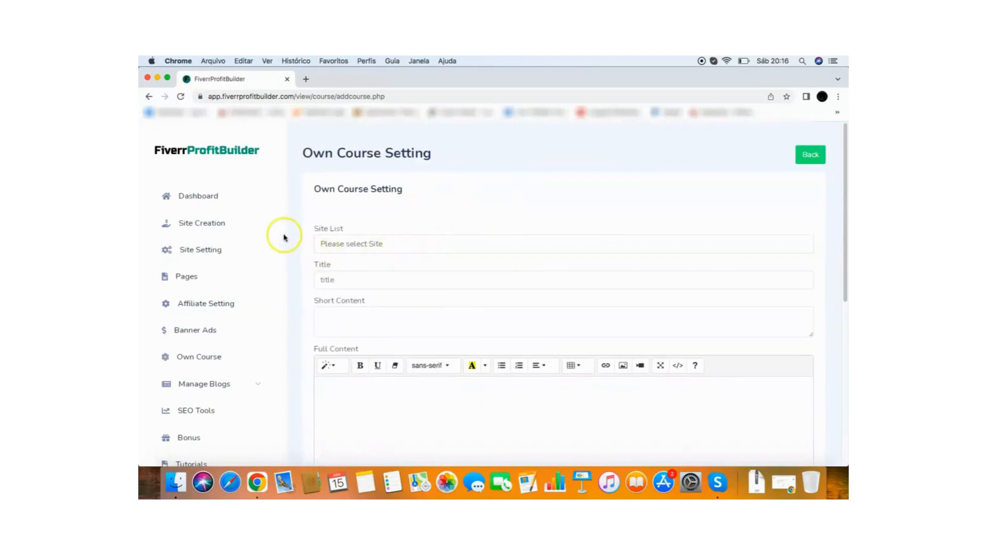
{"action": "scroll", "scroll_direction": "down", "scroll_amount": 3}
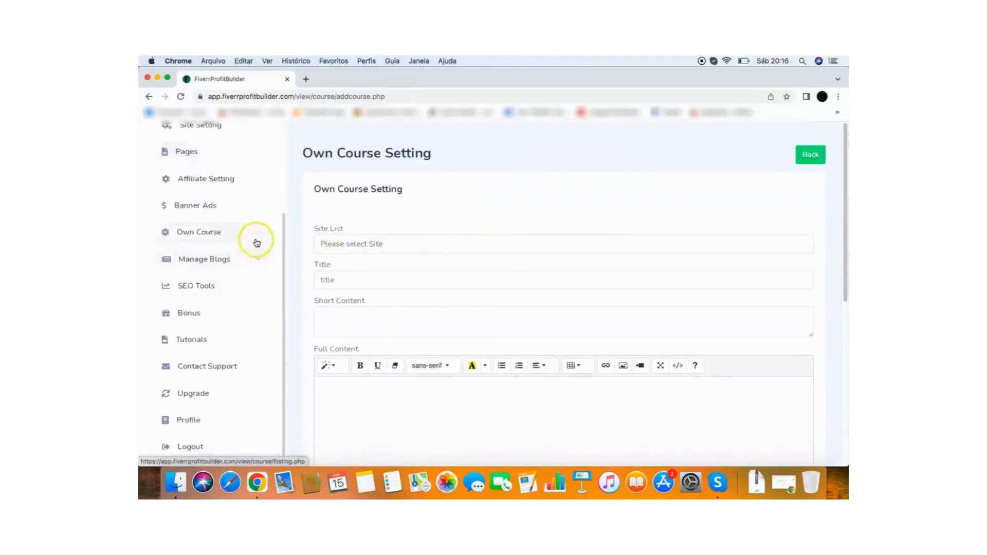
View the two-blog listing and new blog and article forms, then go back to Dashboard
{"action": "left_click", "coordinate": [203, 259]}
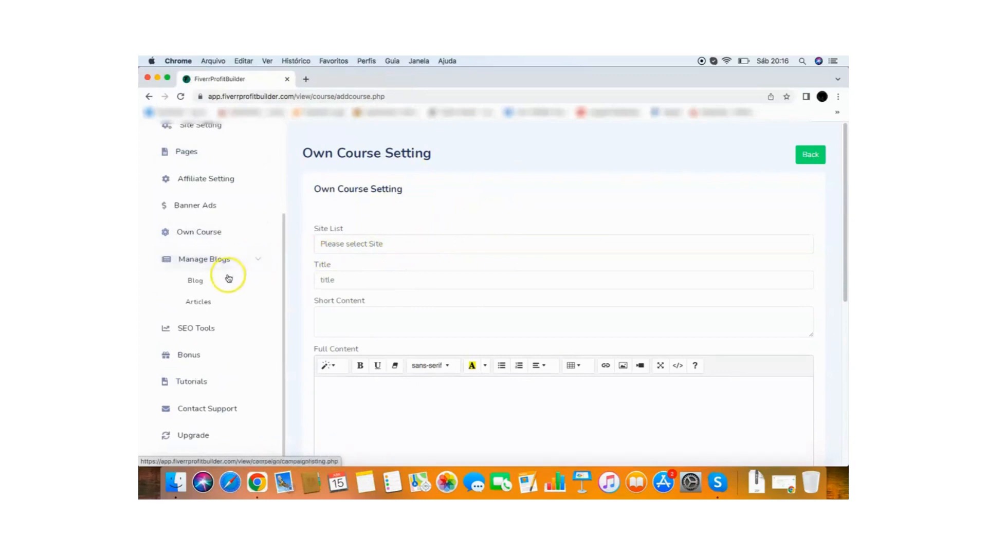
{"action": "left_click", "coordinate": [195, 281]}
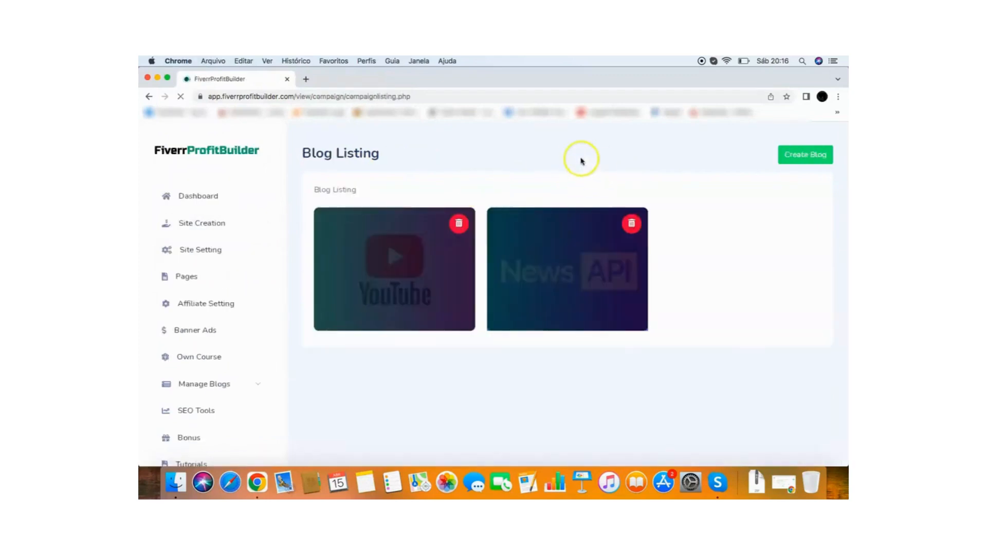
{"action": "mouse_move", "coordinate": [504, 270]}
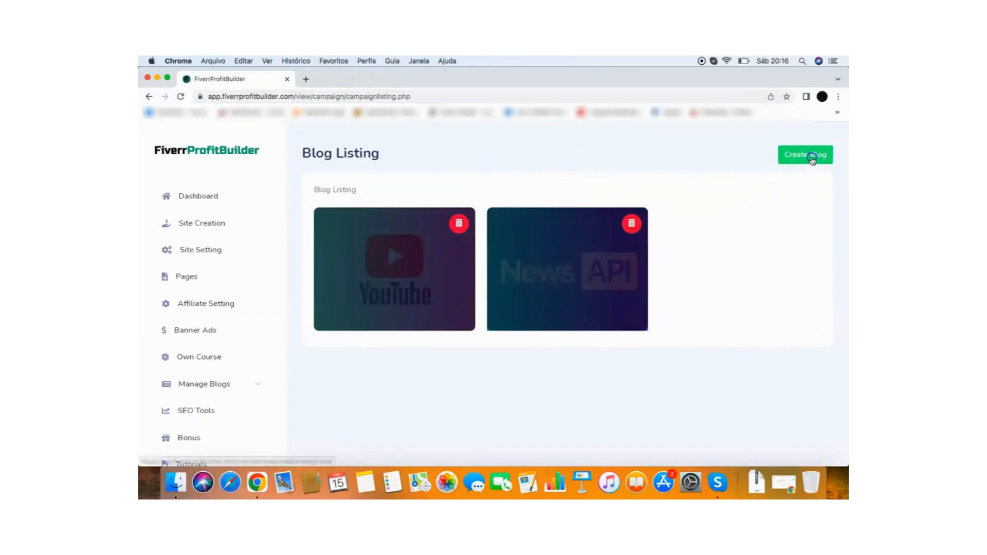
{"action": "left_click", "coordinate": [805, 155]}
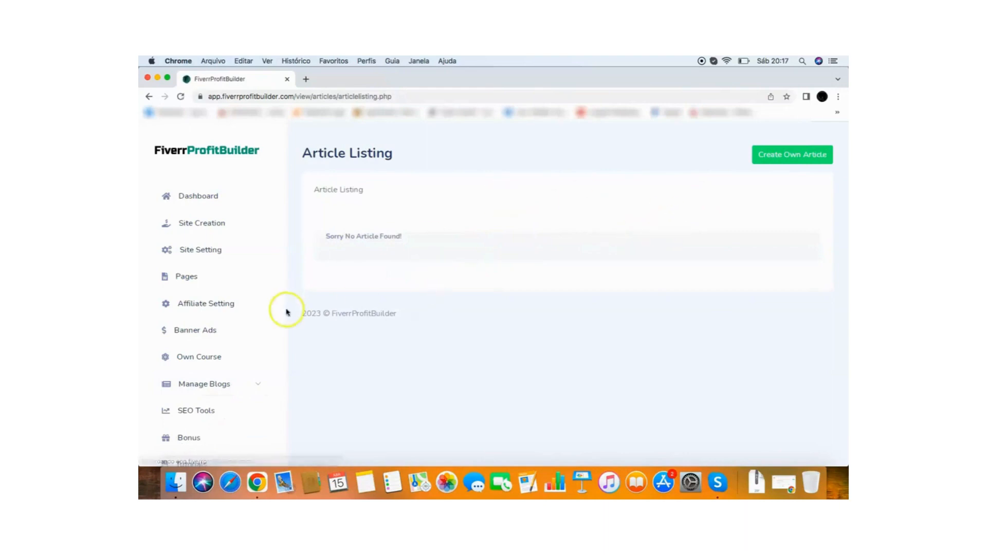
{"action": "left_click", "coordinate": [791, 154]}
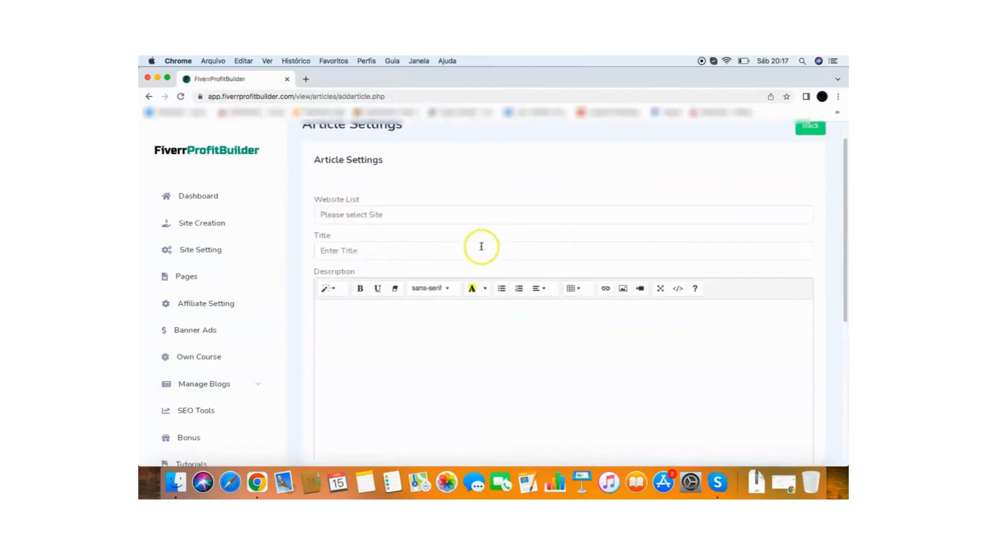
{"action": "left_click", "coordinate": [197, 195]}
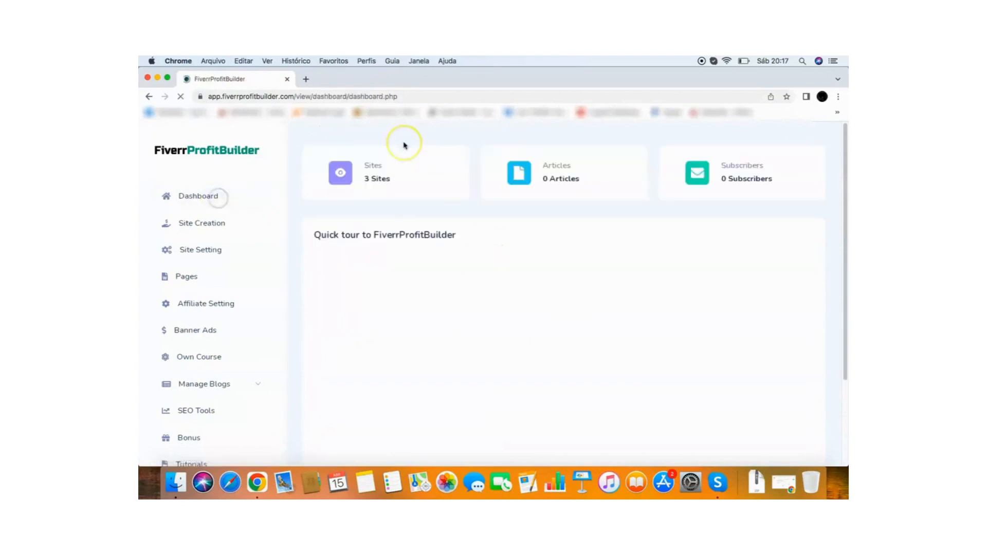